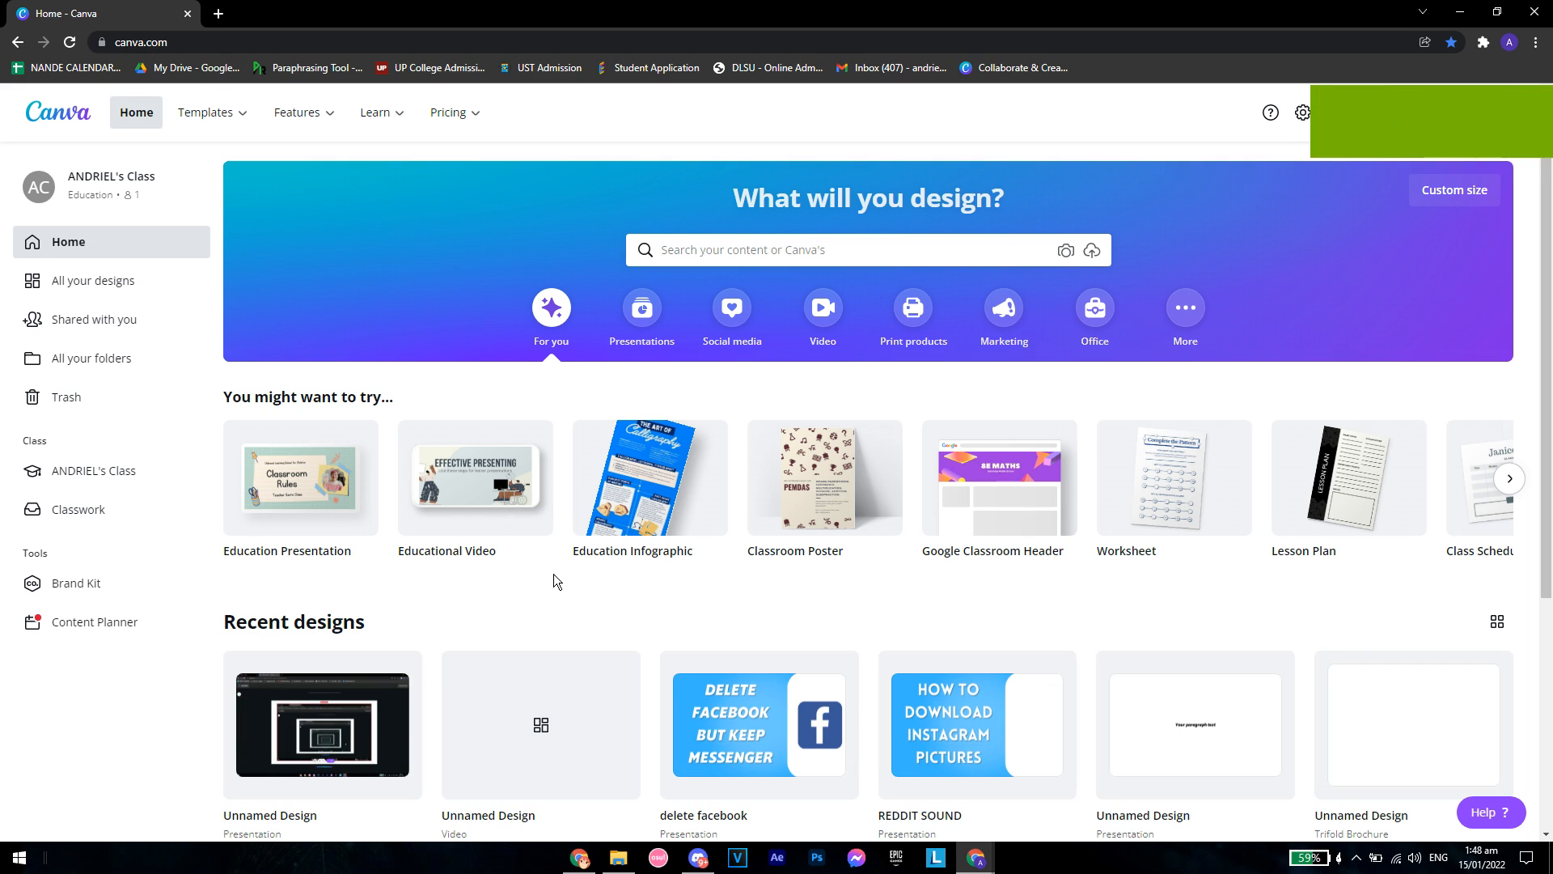
Step: Create a new blank Education Presentation design and show the Uploads library
click(207, 112)
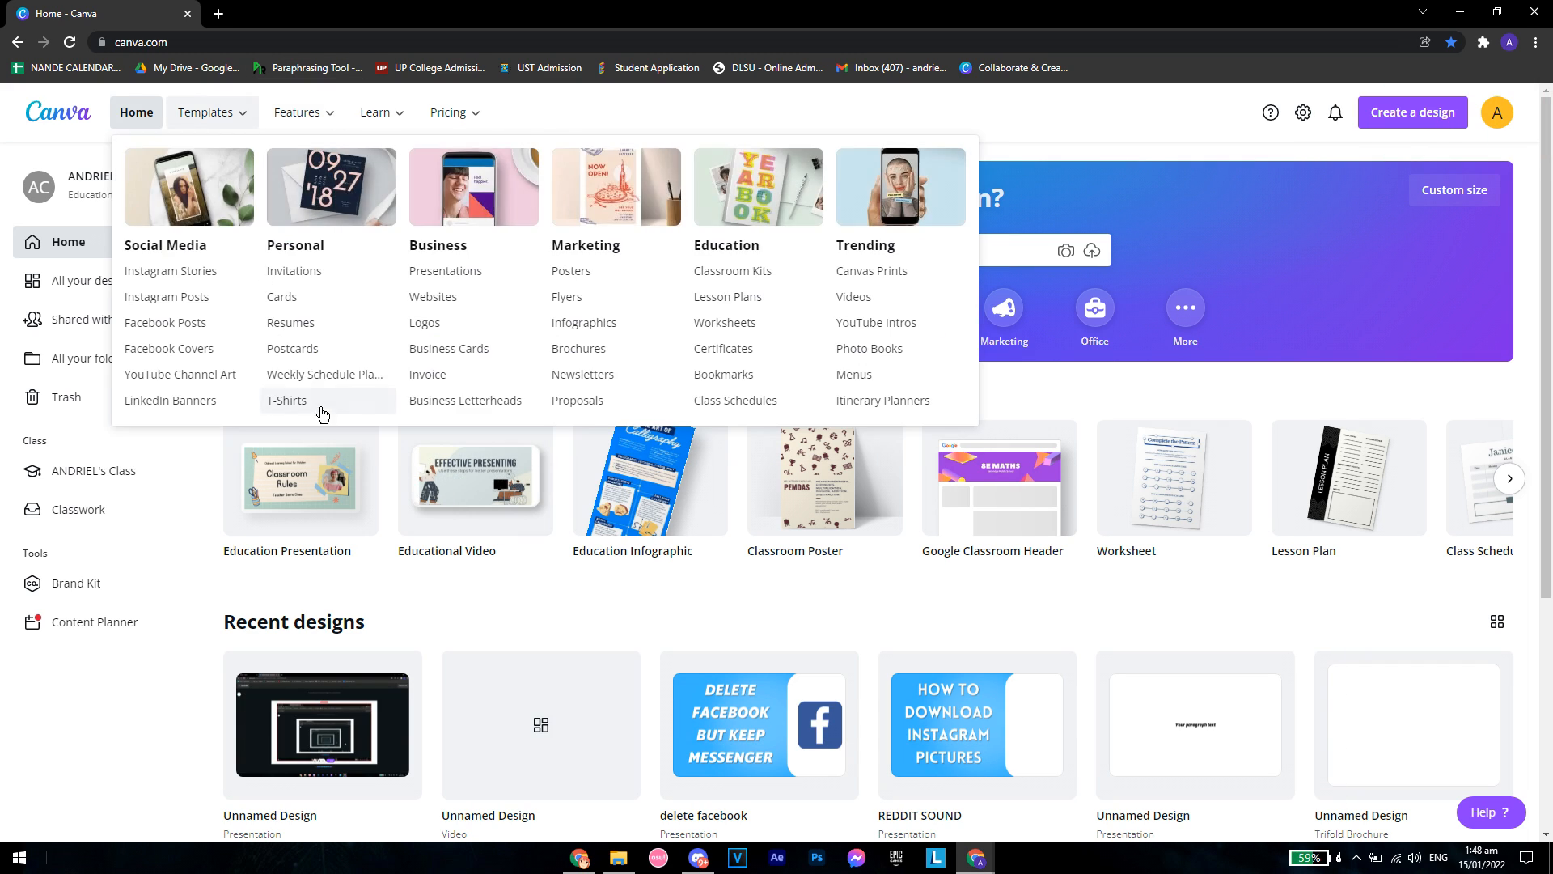
click(1411, 112)
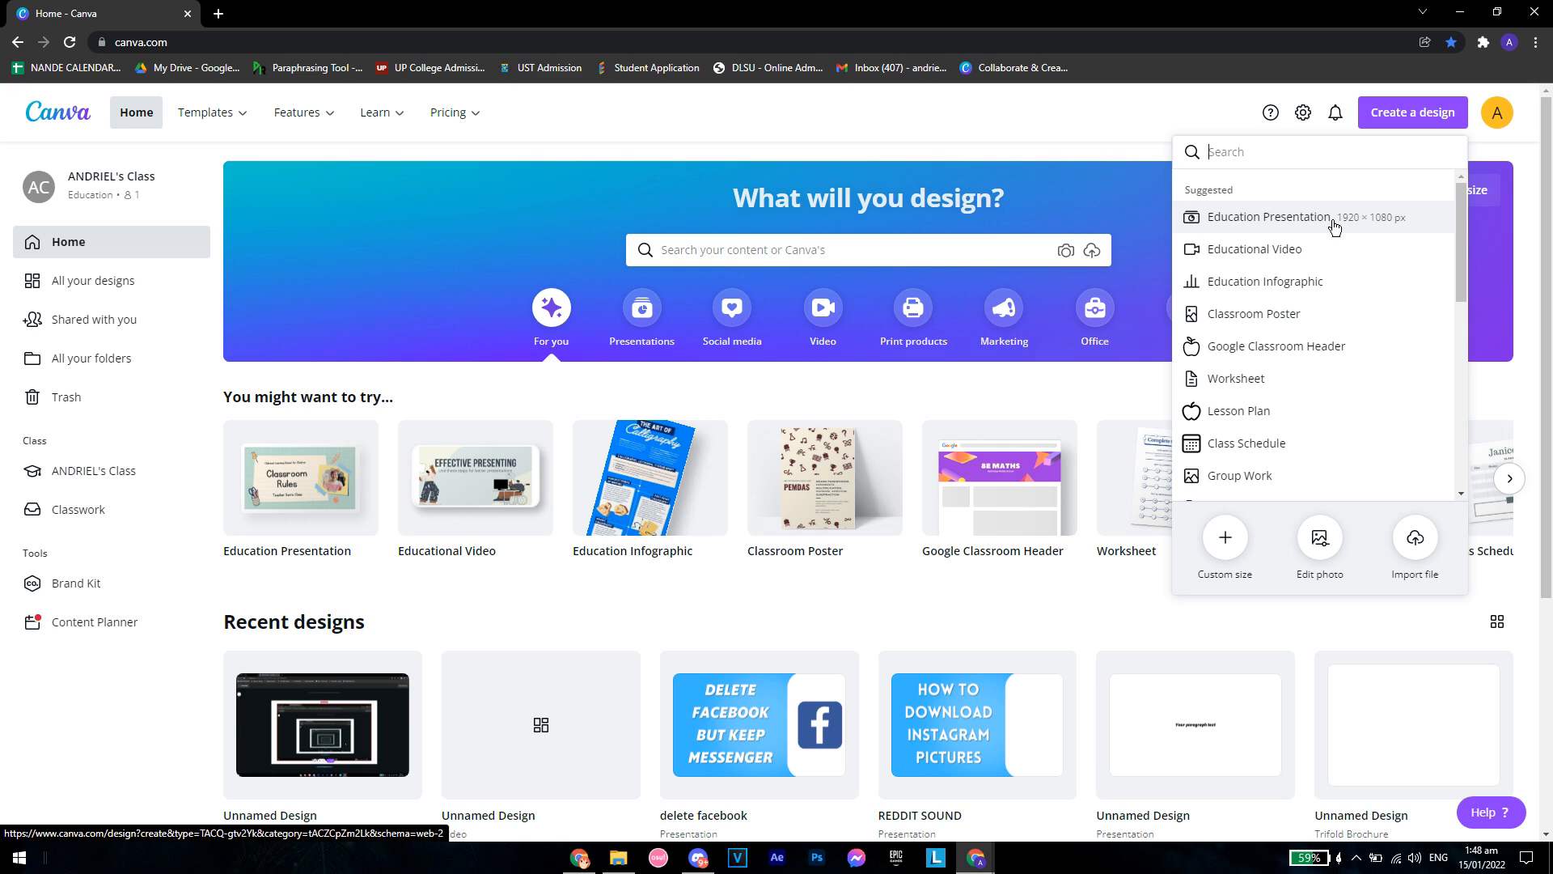
mouse_move(1352, 218)
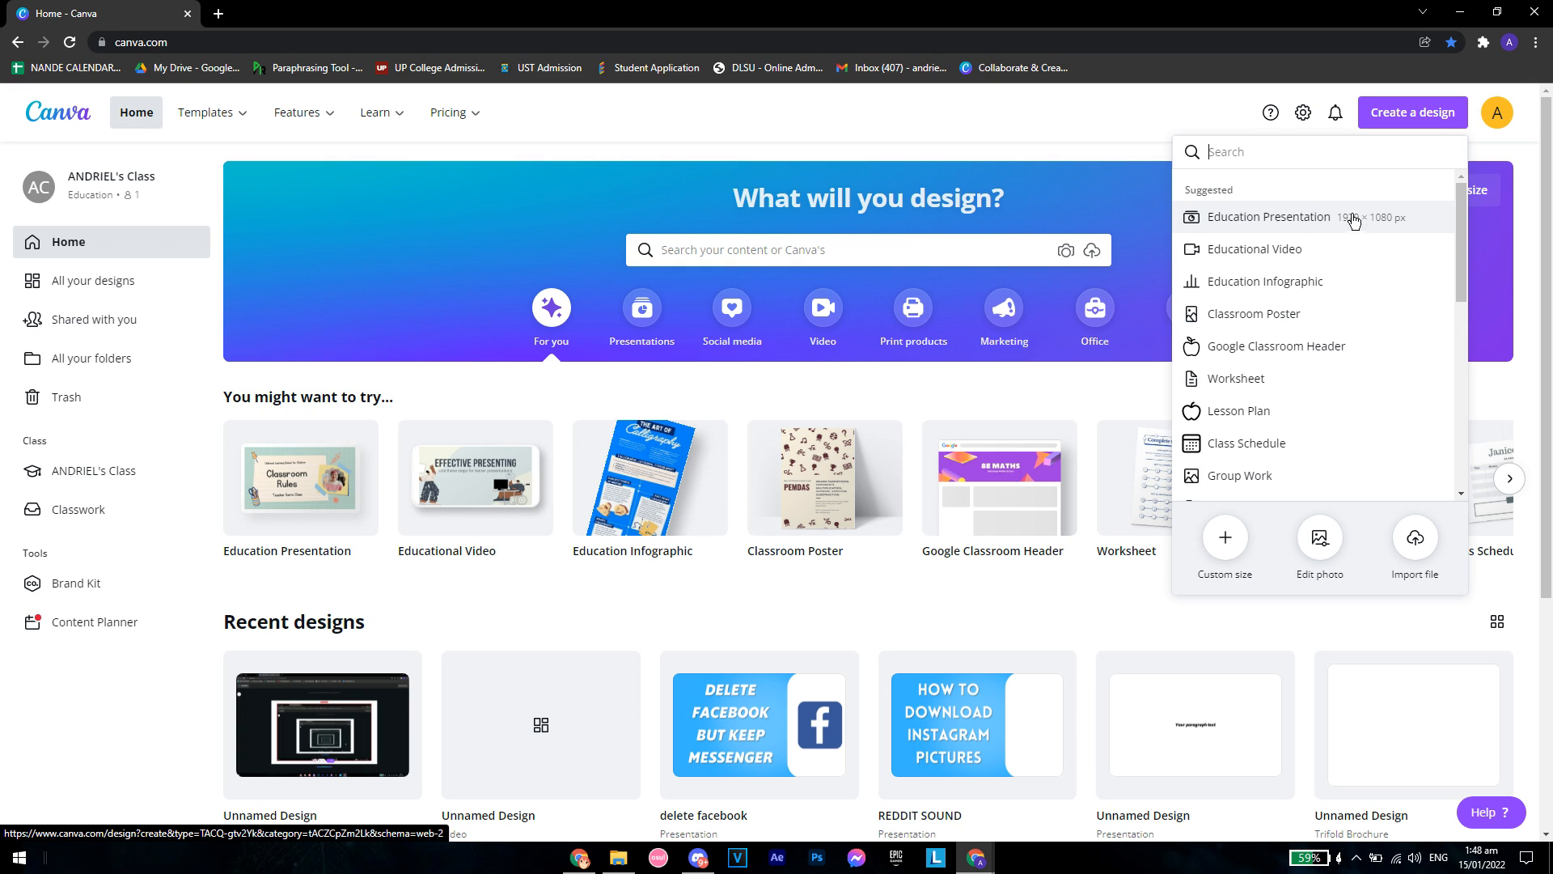
mouse_move(1370, 220)
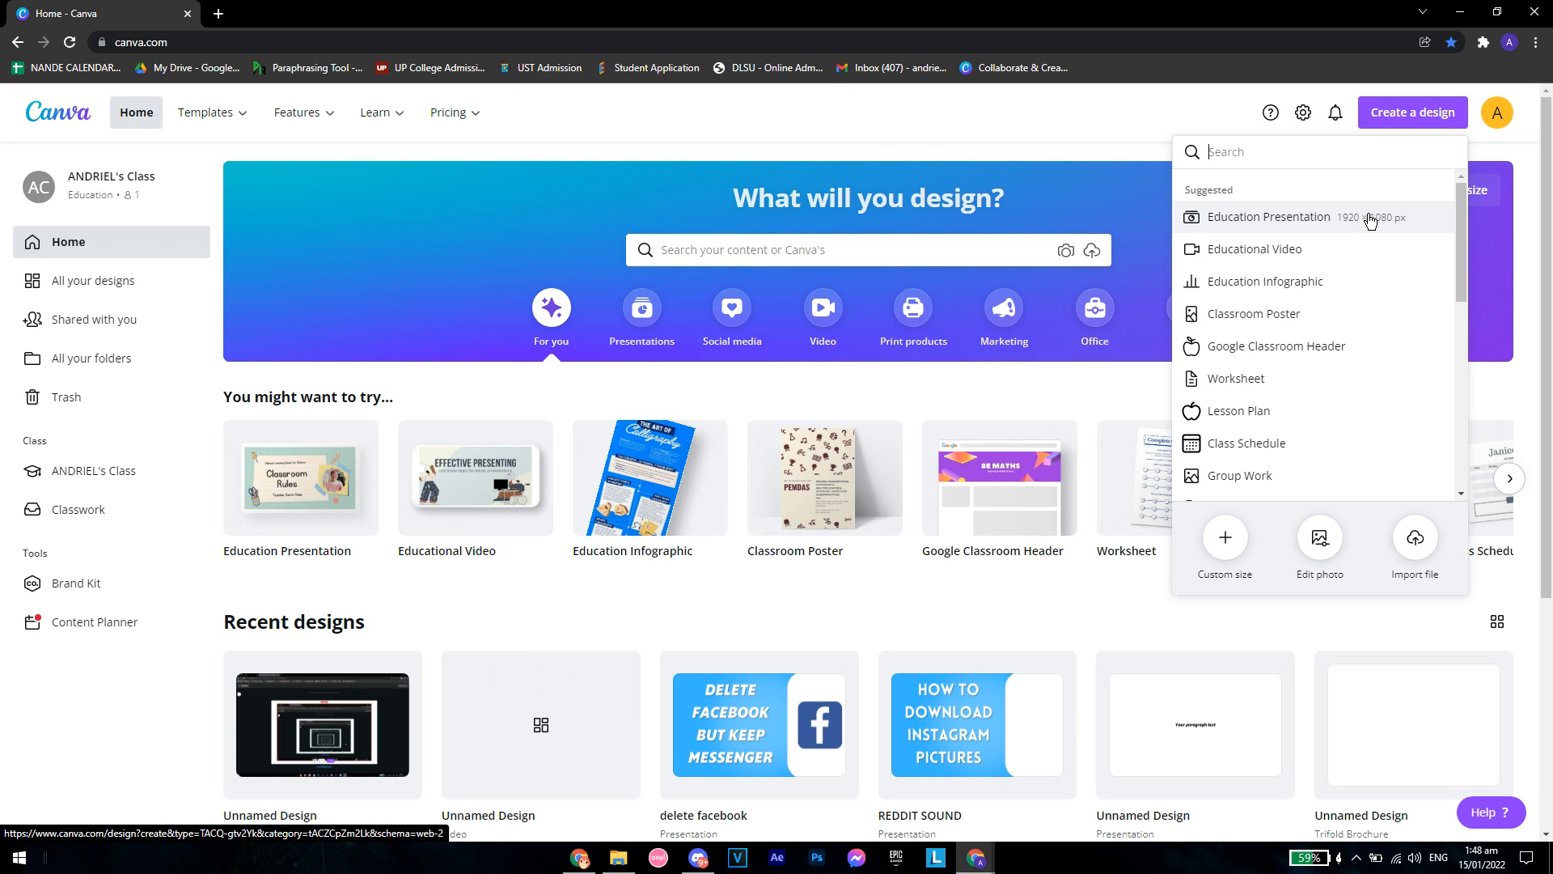
click(1265, 217)
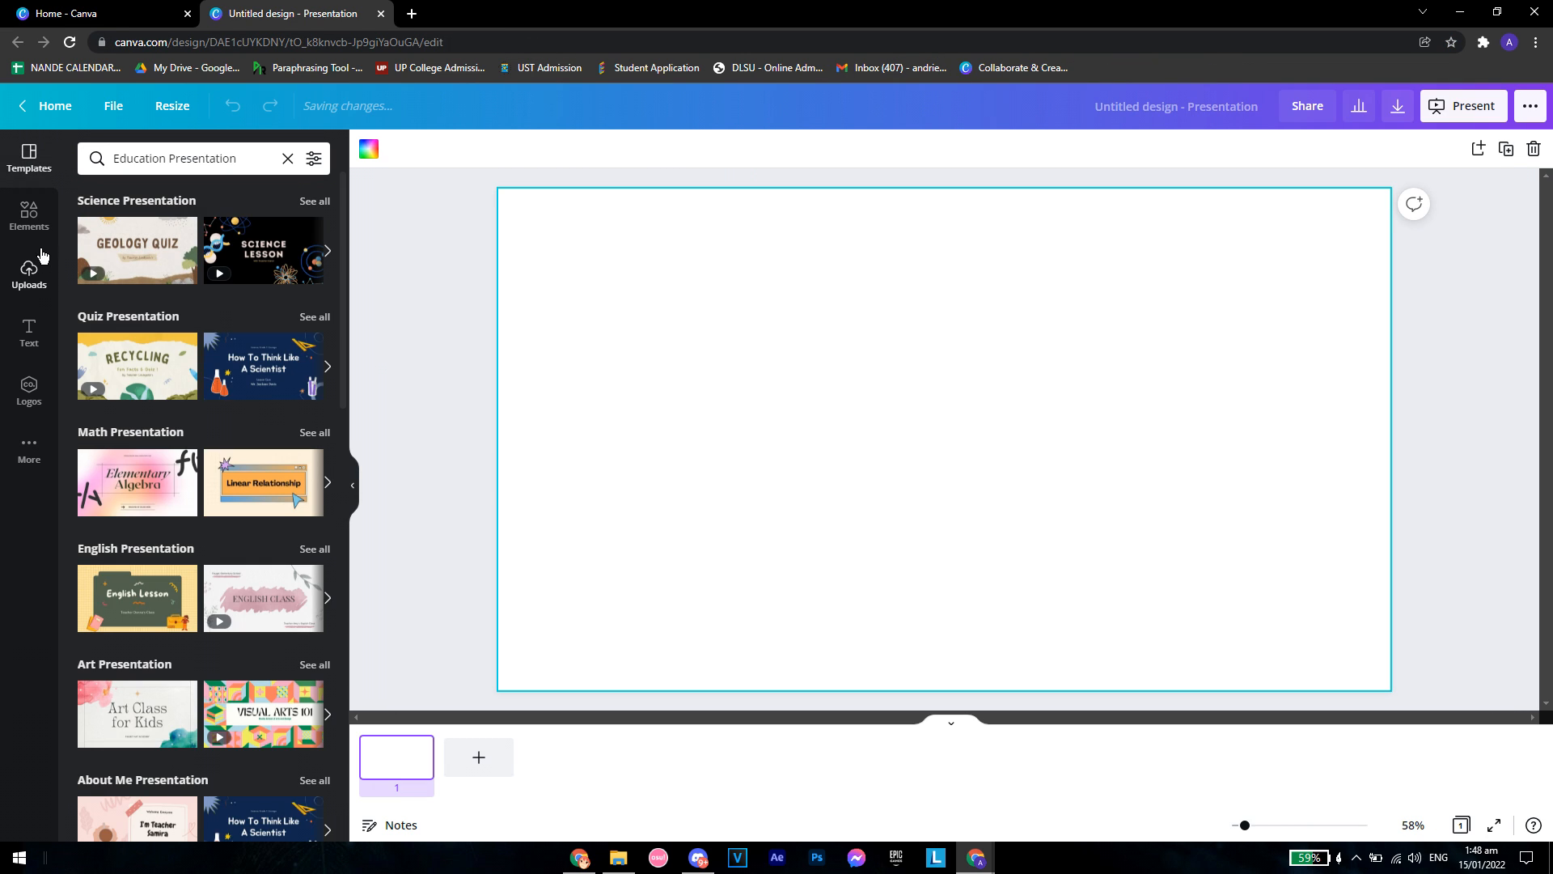
click(29, 272)
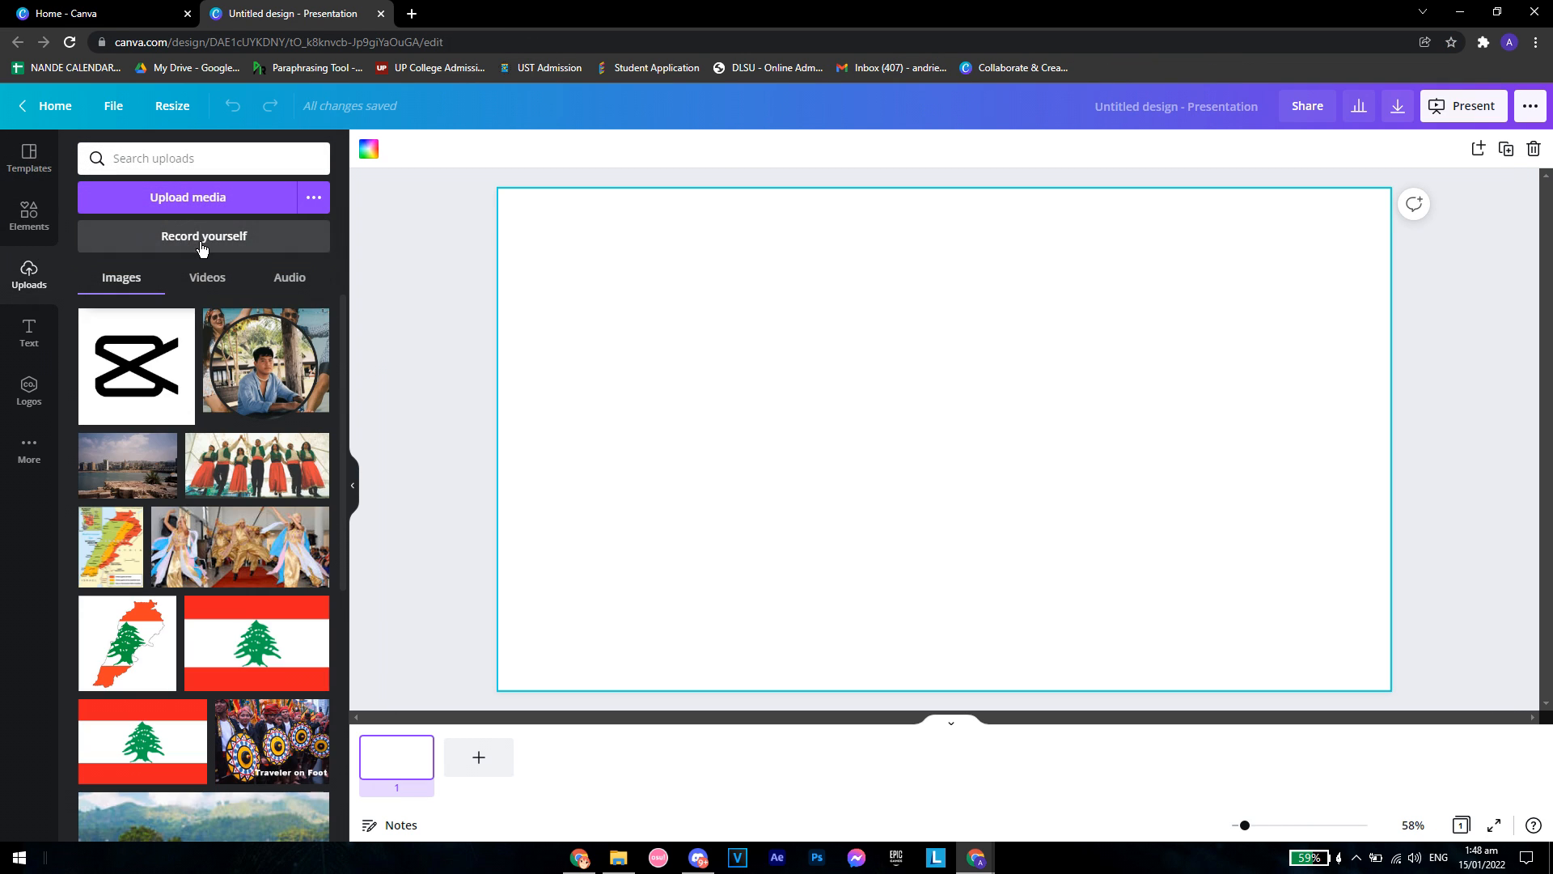
Step: Start Record yourself with Screen share and list the individual windows available to share
click(204, 236)
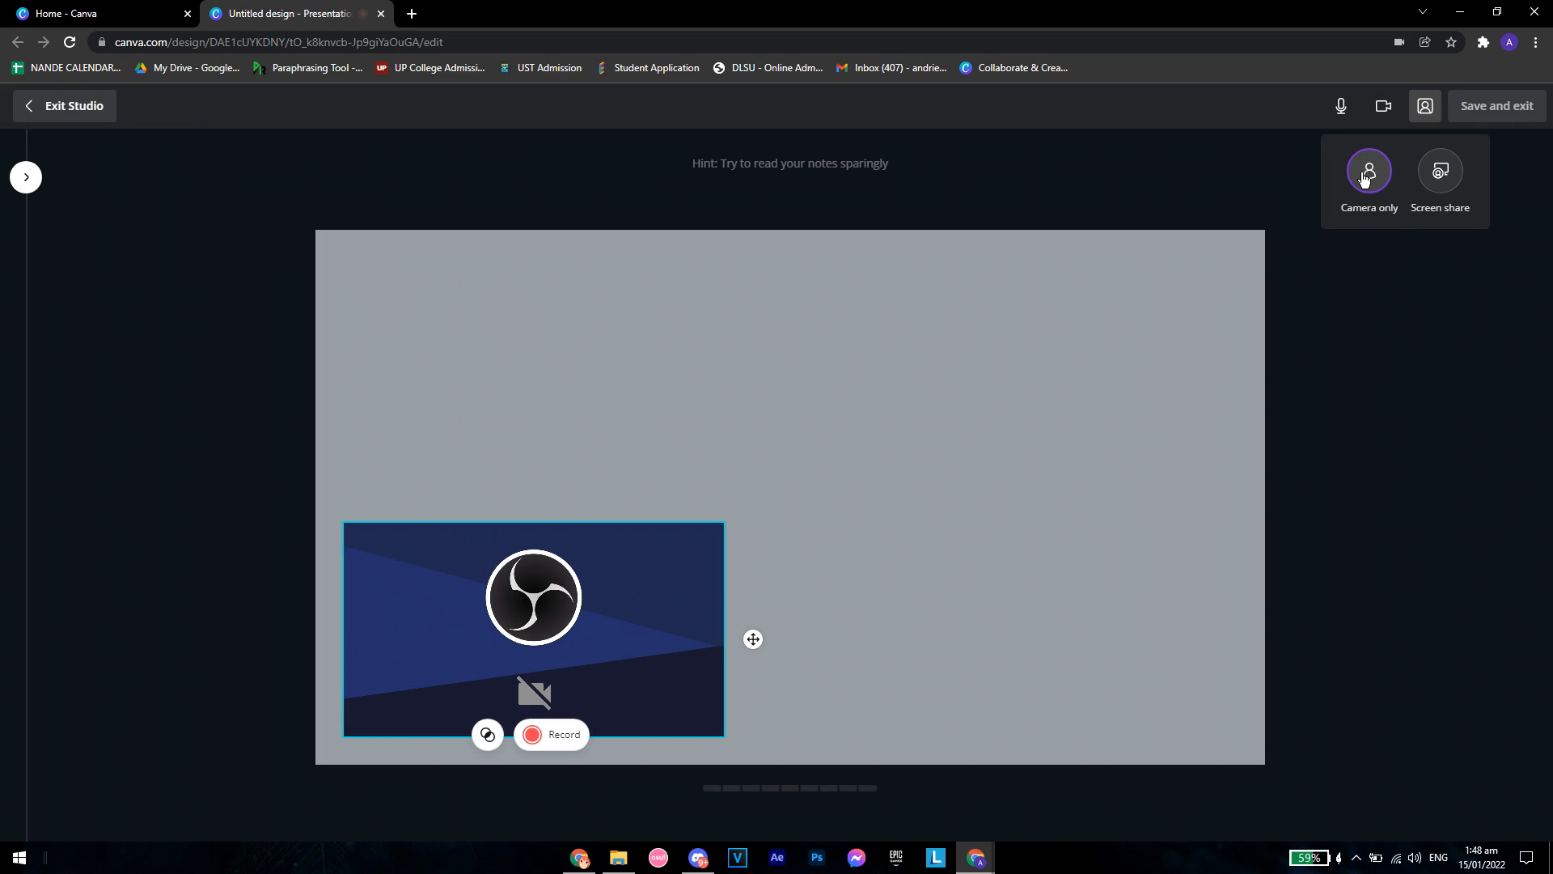
click(1440, 169)
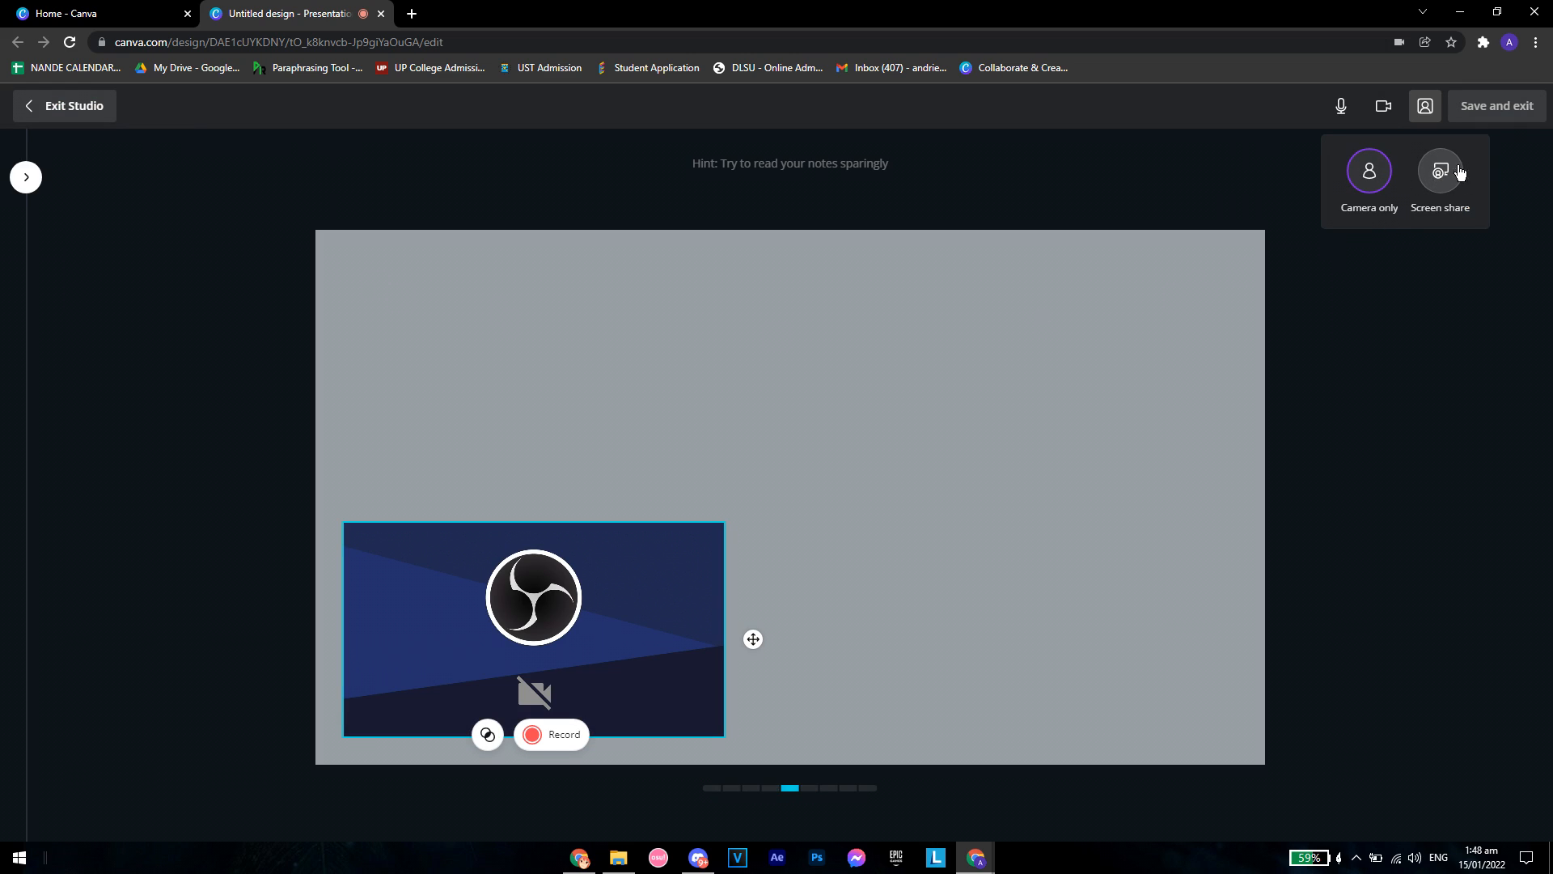
click(1439, 170)
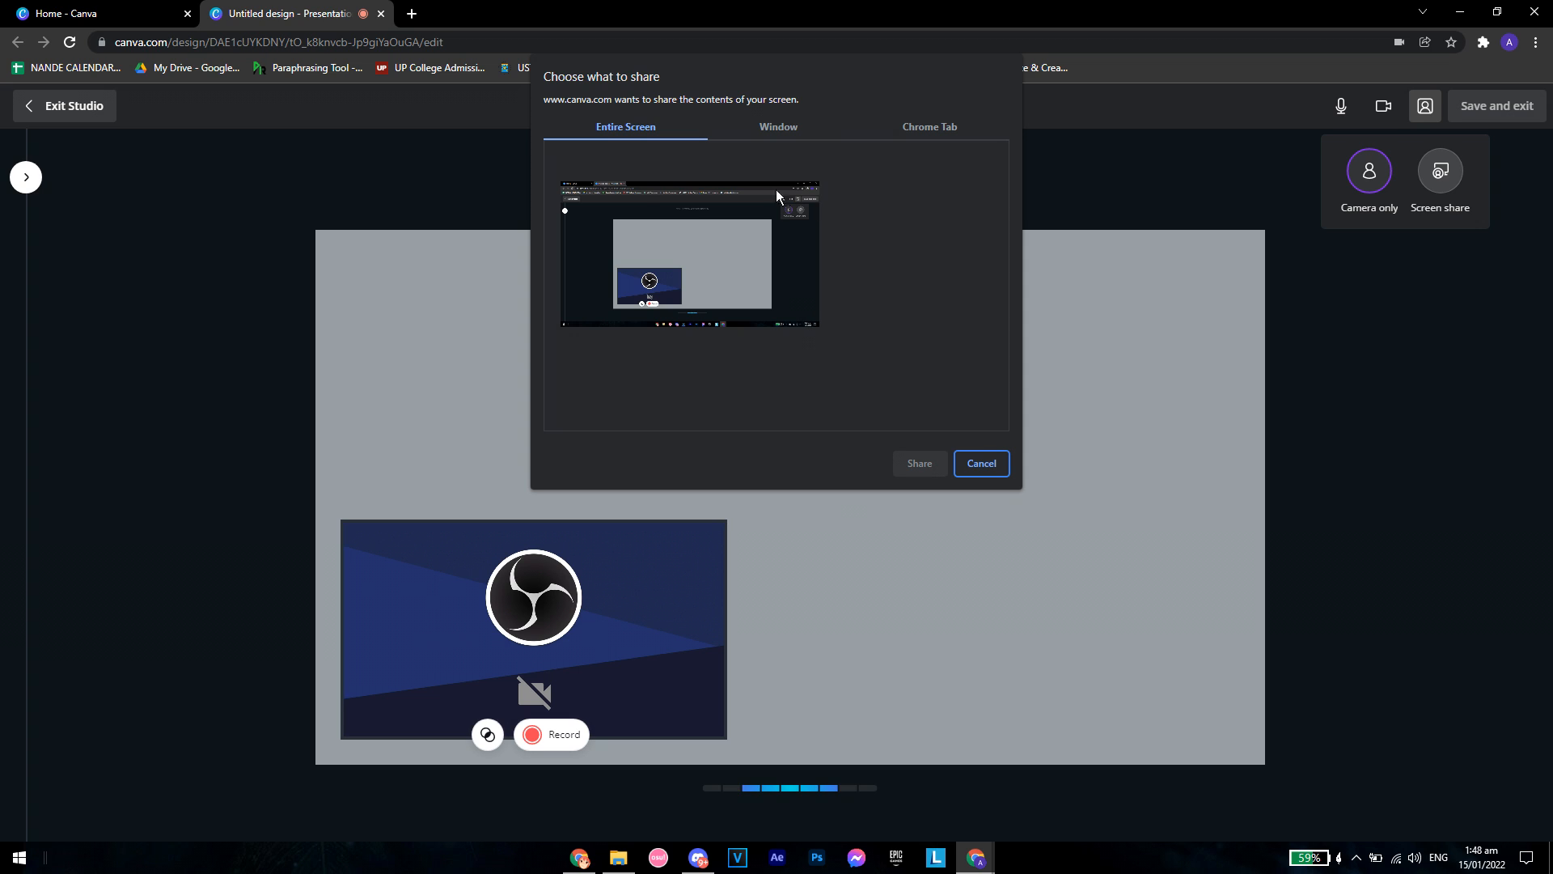
click(778, 126)
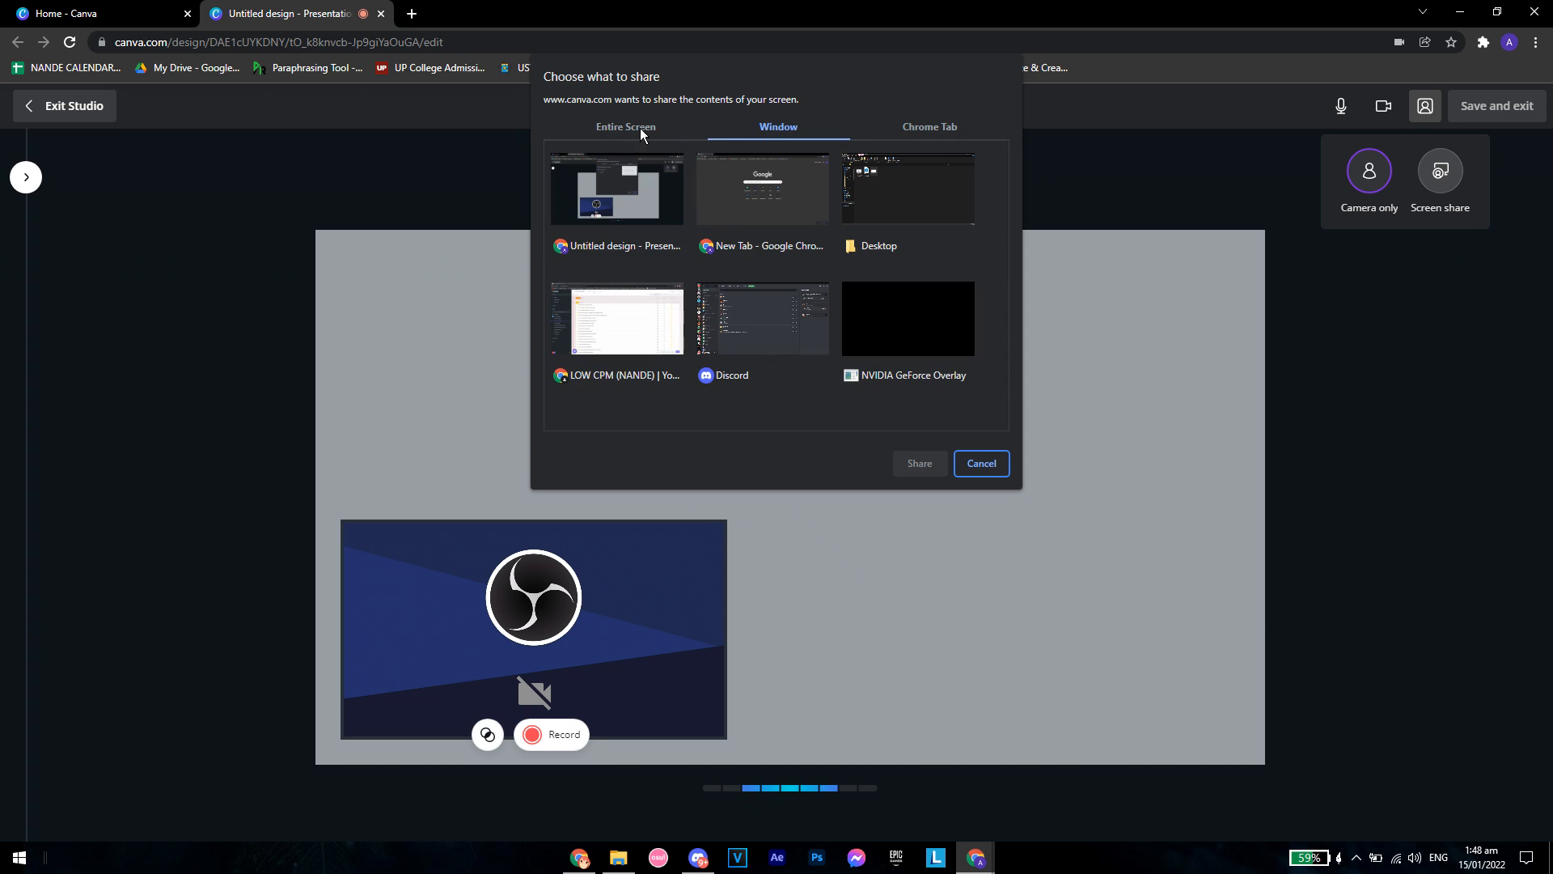
mouse_move(796, 168)
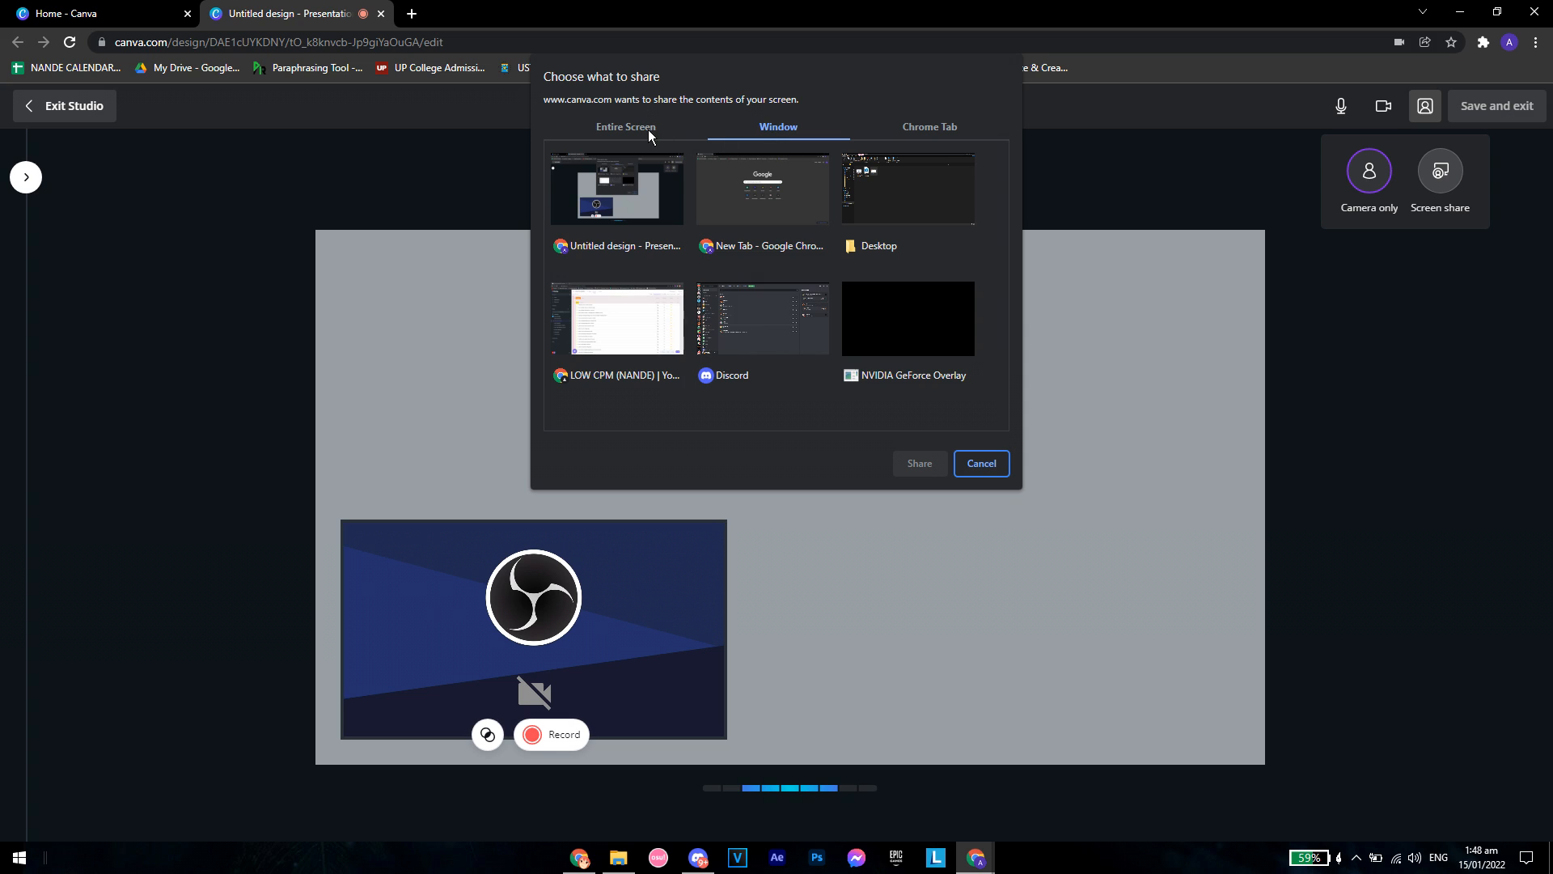
Step: Share the entire screen as the recording source
click(624, 126)
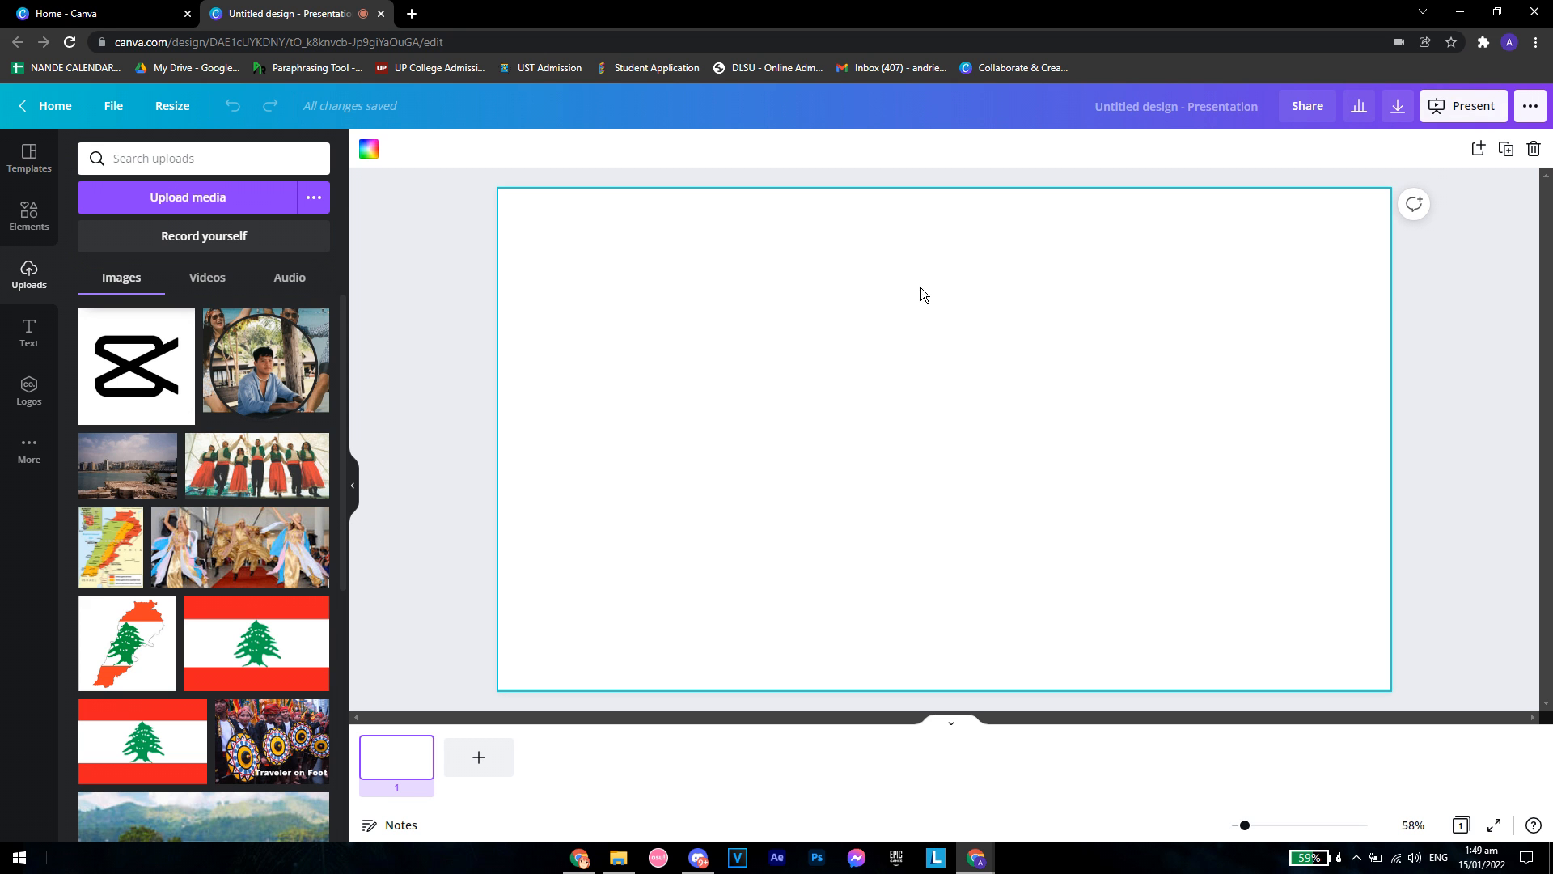
Step: Show the uploaded videos containing the new screen recording
click(207, 278)
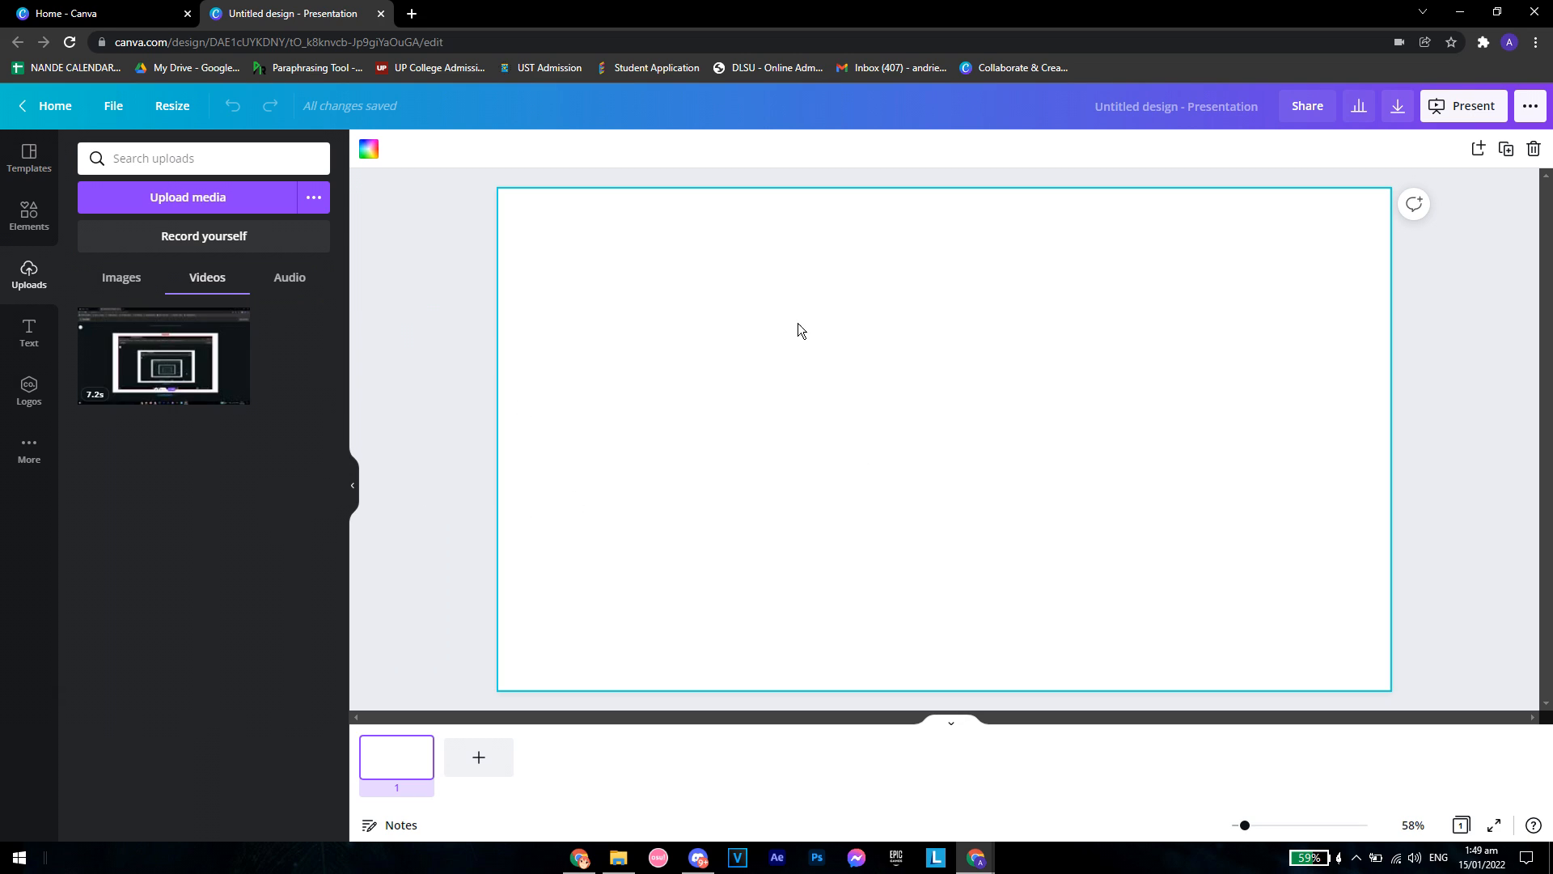
mouse_move(929, 425)
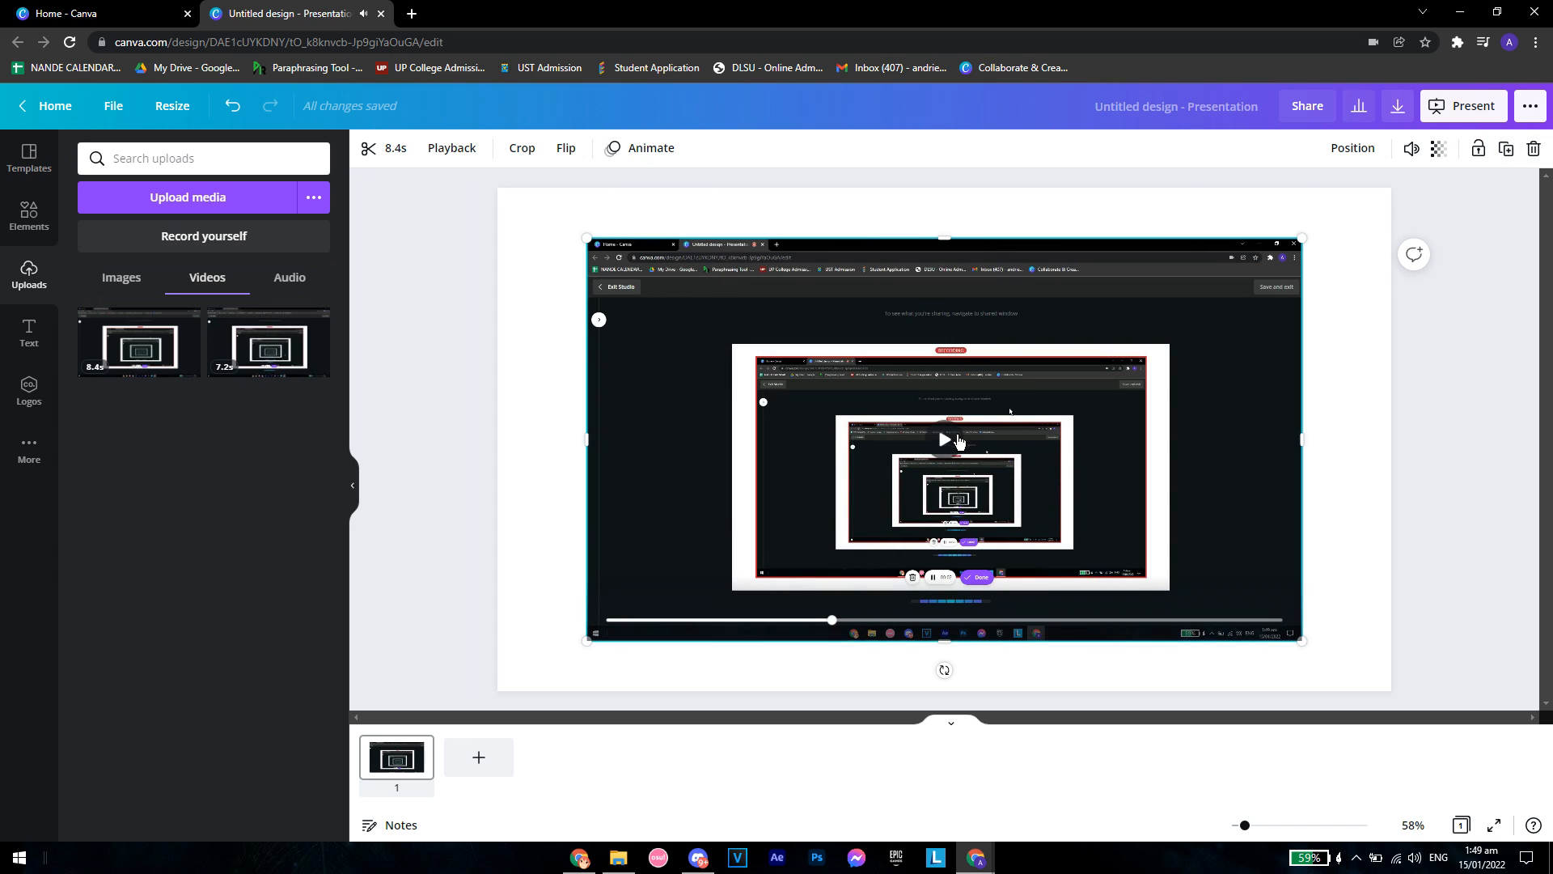
mouse_move(1506, 149)
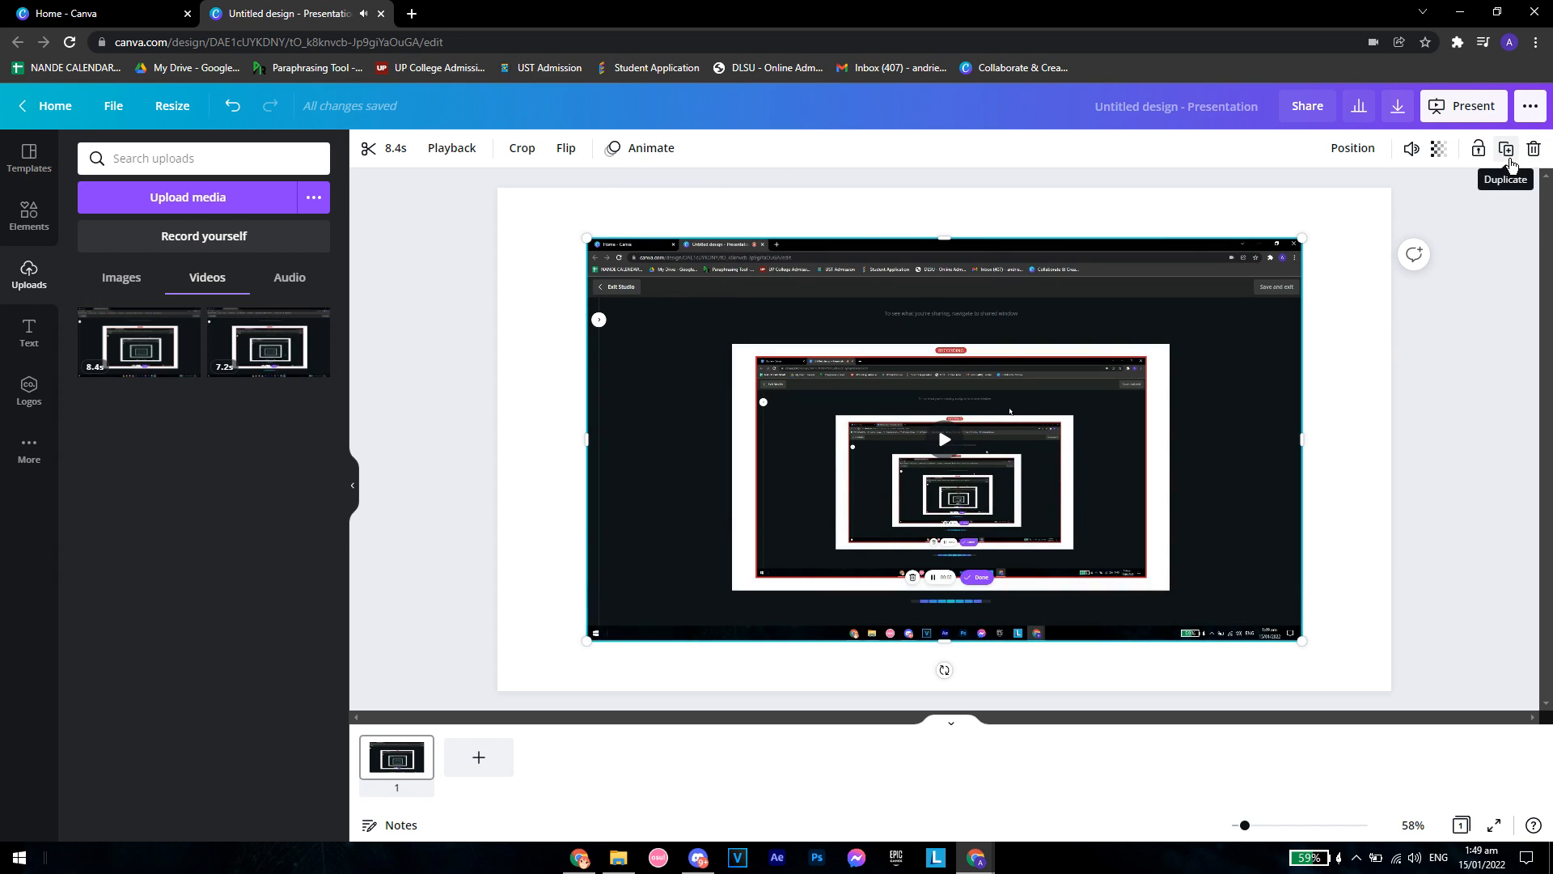